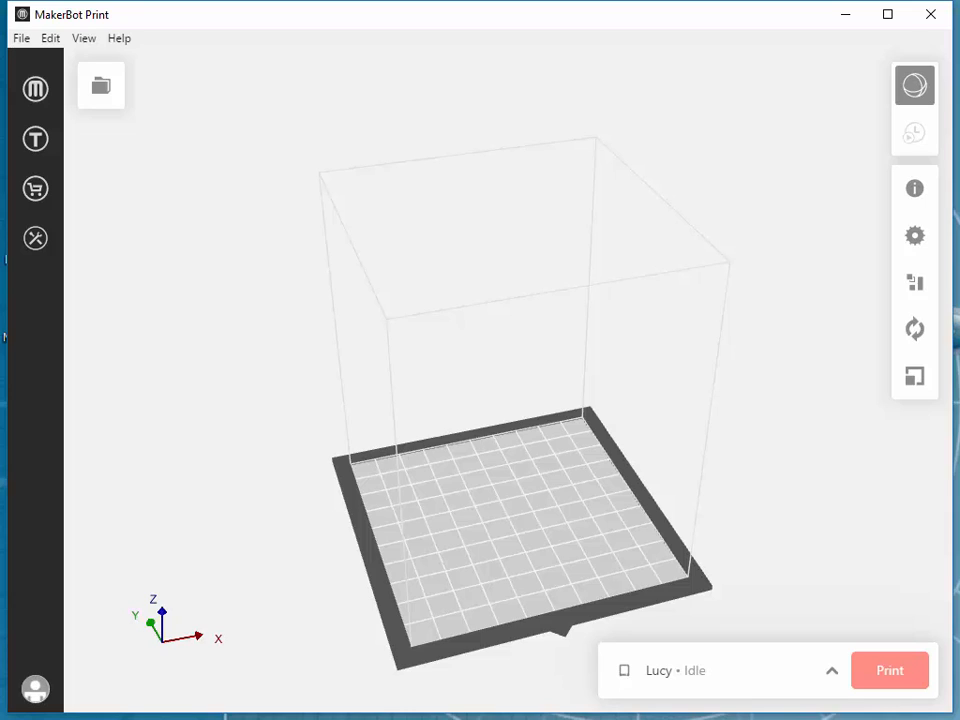
mouse_move(808, 267)
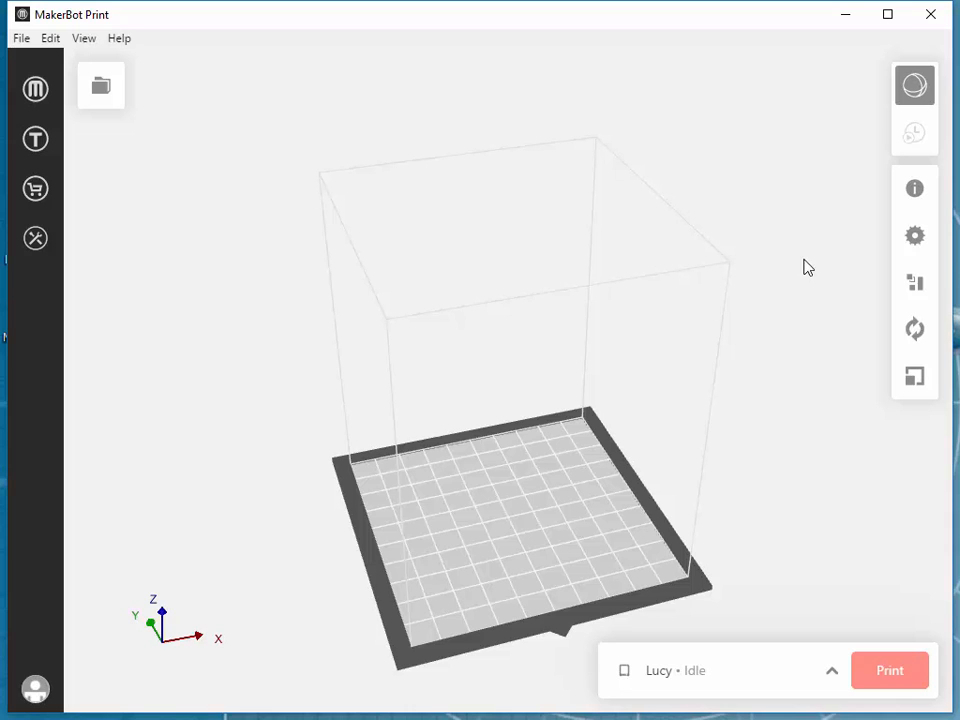
Pick a printer and insert Keychain Plate.stl from Downloads\3D_Prints onto the build plate.
left_click(832, 670)
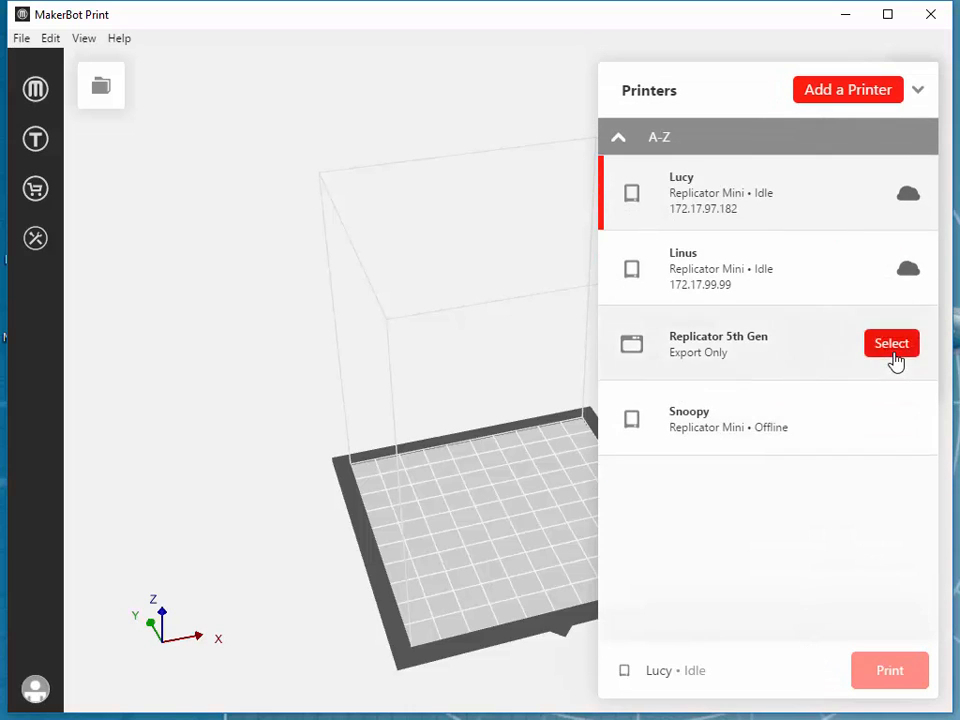
left_click(891, 343)
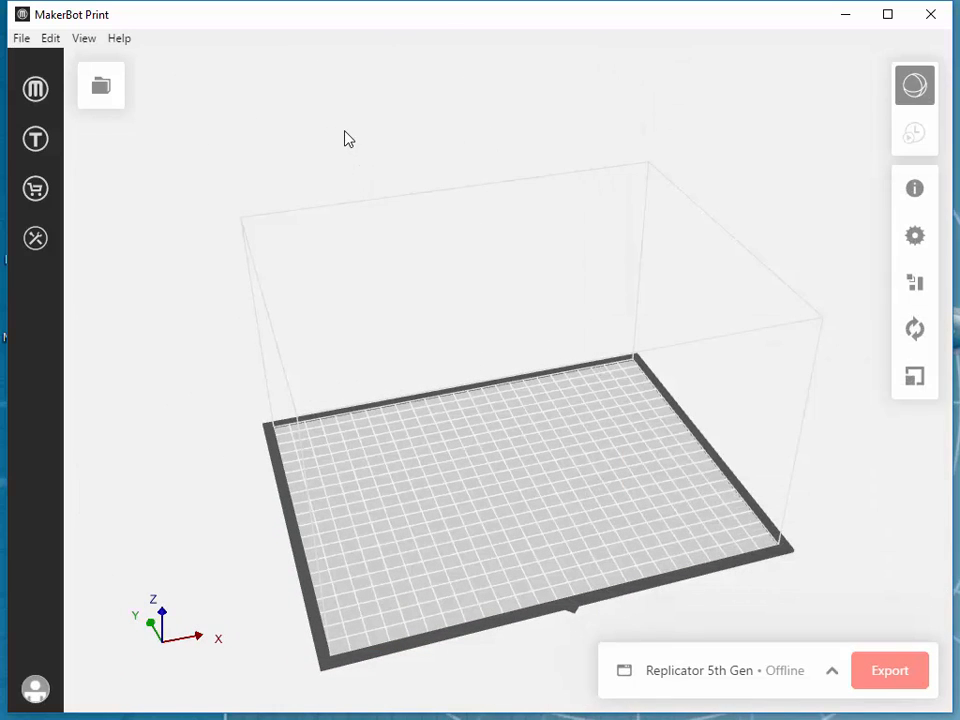
mouse_move(363, 151)
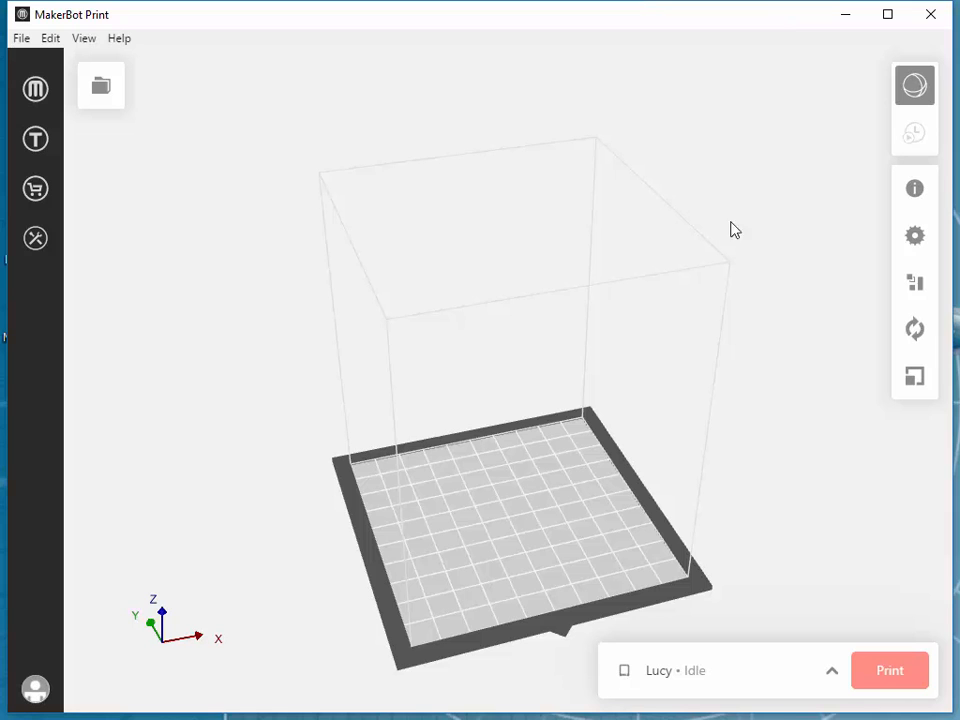
mouse_move(20, 38)
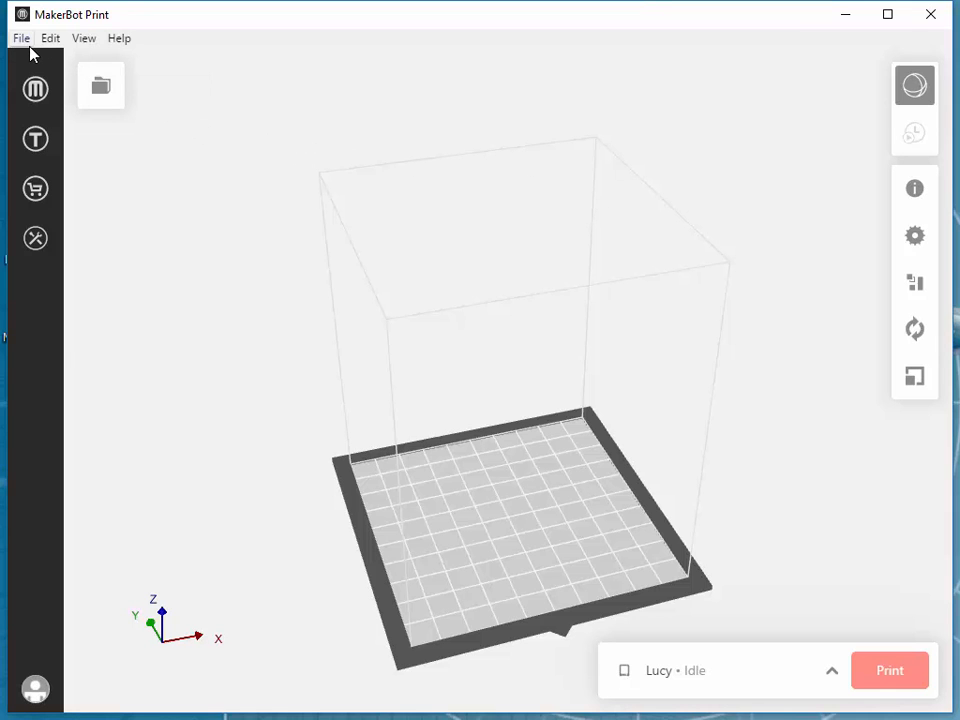
left_click(20, 37)
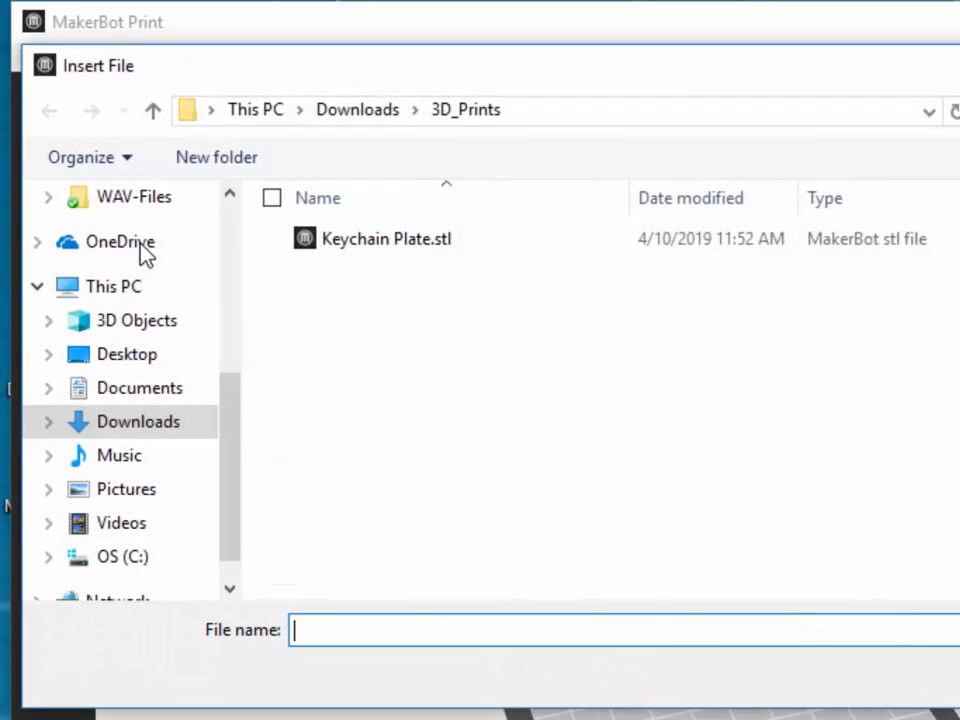
left_click(387, 238)
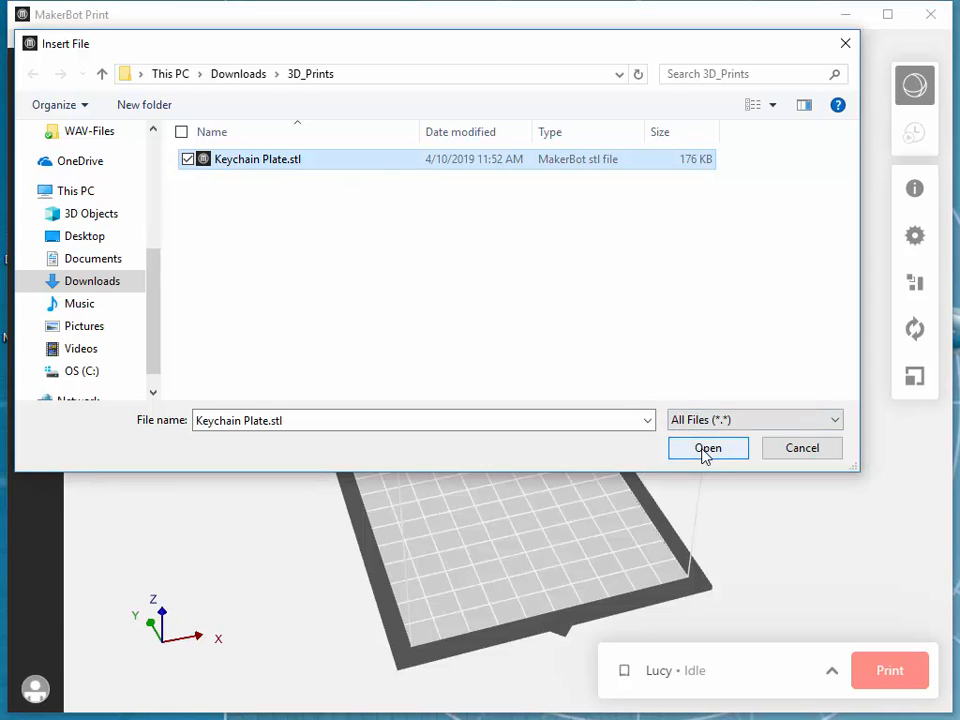
left_click(708, 447)
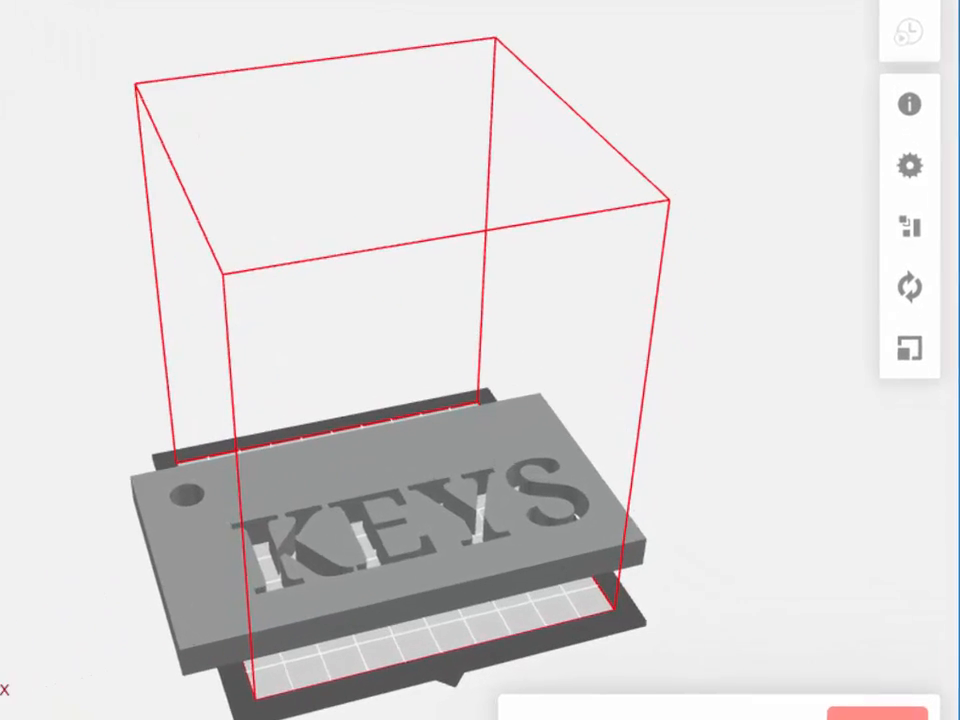
mouse_move(908, 337)
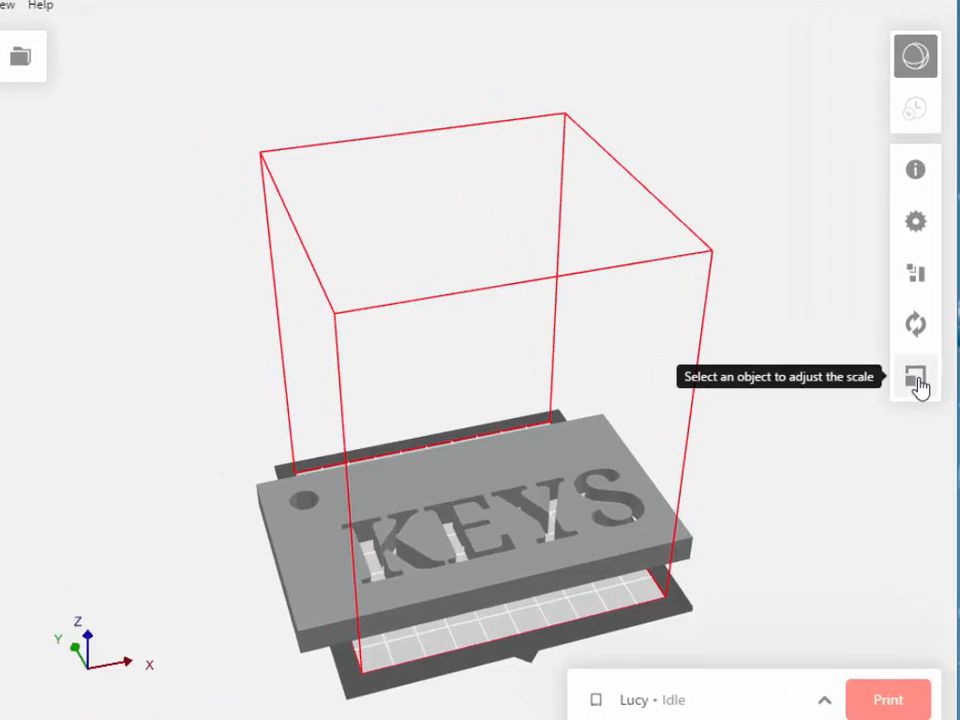
Select the KEYS plate in the Scale tool and apply Scale To Max.
left_click(915, 381)
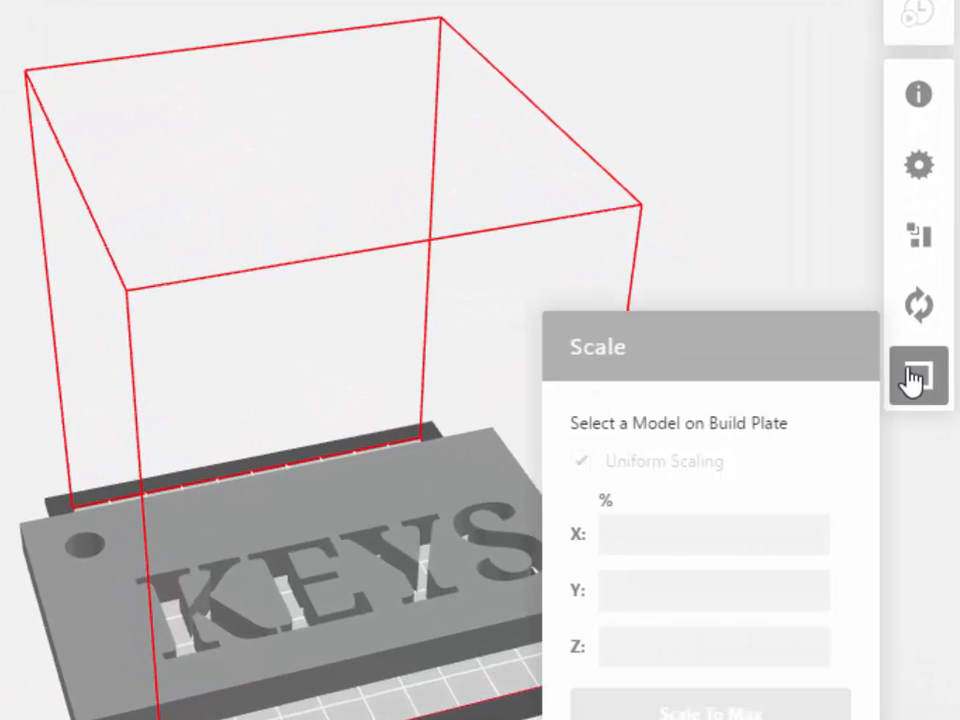
mouse_move(838, 270)
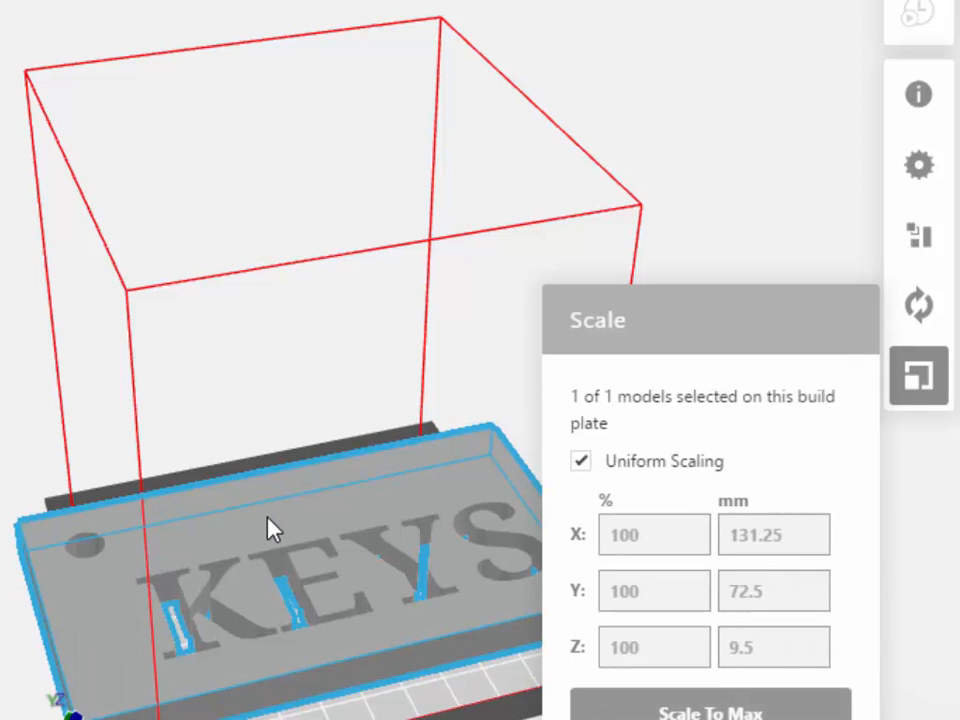
mouse_move(793, 457)
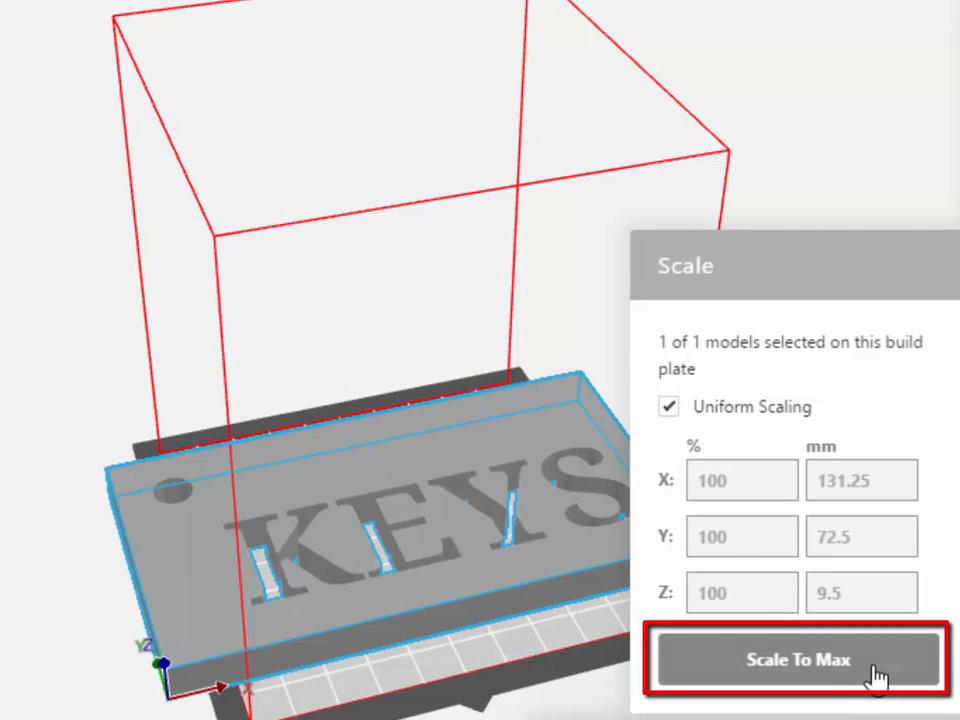
left_click(797, 660)
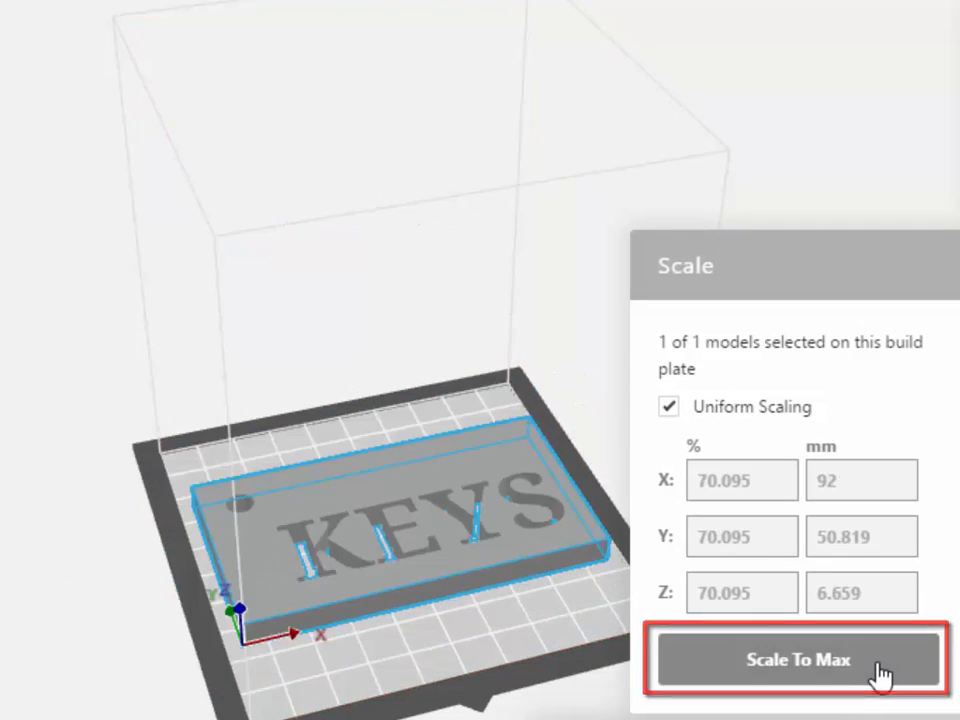
left_click(793, 659)
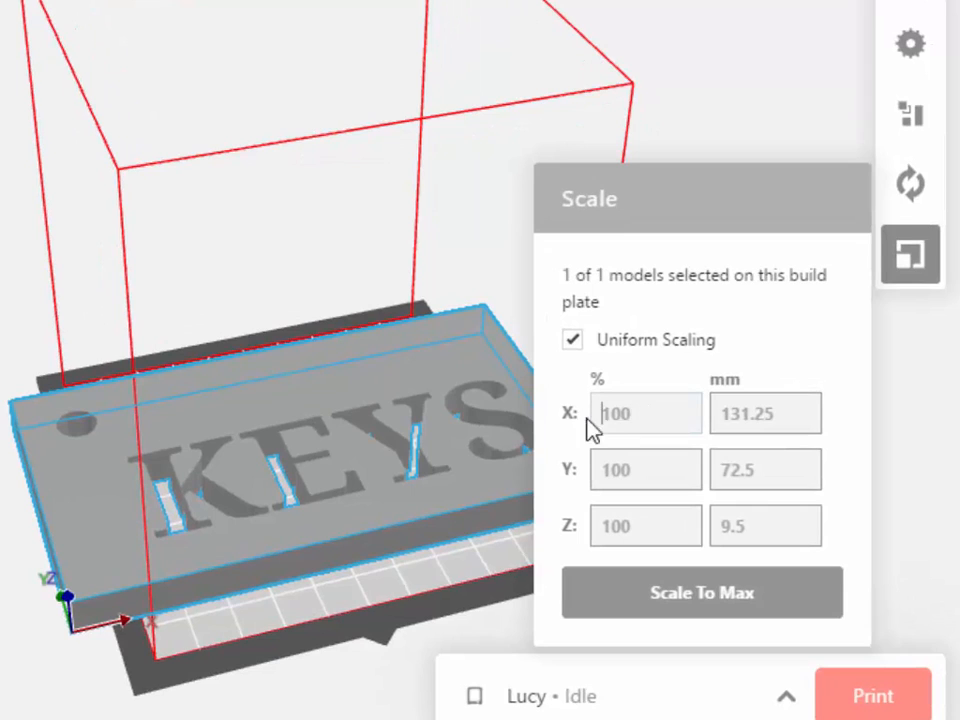
Scale the keychain uniformly to 65% (85.313 × 47.125 × 6.175 mm) and reposition it.
left_click(645, 413)
type("75")
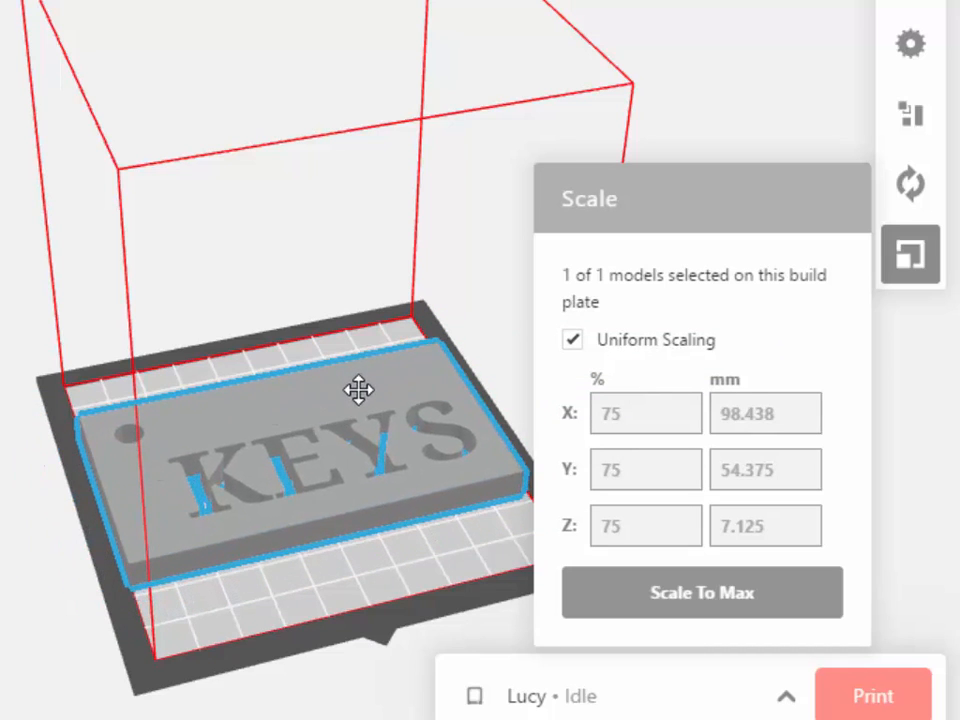
left_click_drag(358, 390, 378, 402)
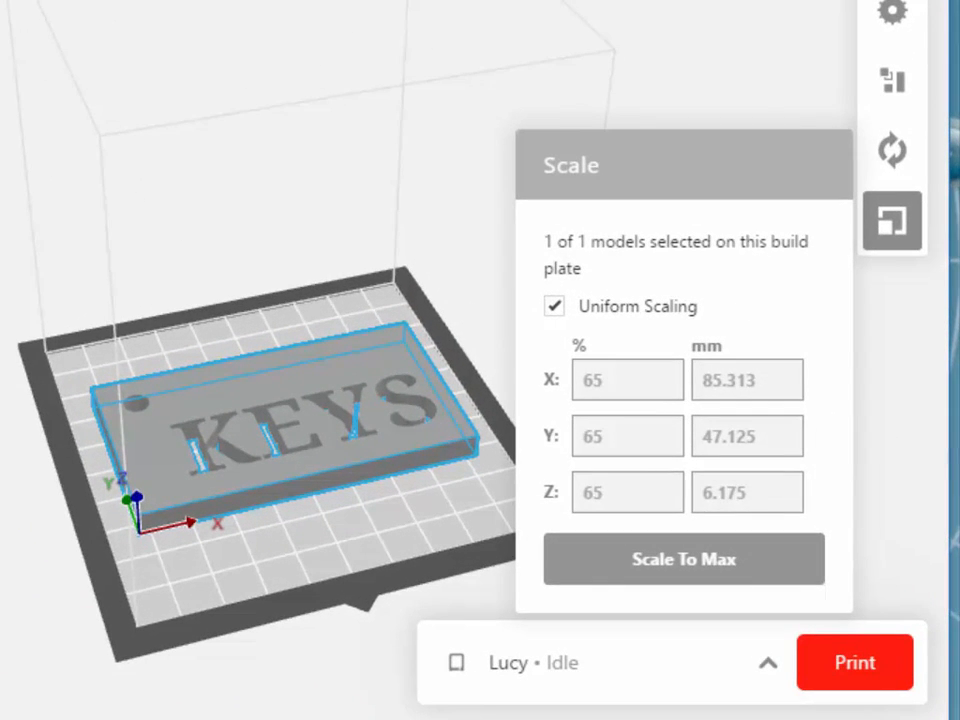
Enter 85 mm for X, giving 85 × 46.952 × 6.152 mm at 64.762%.
left_click(747, 380)
type("85")
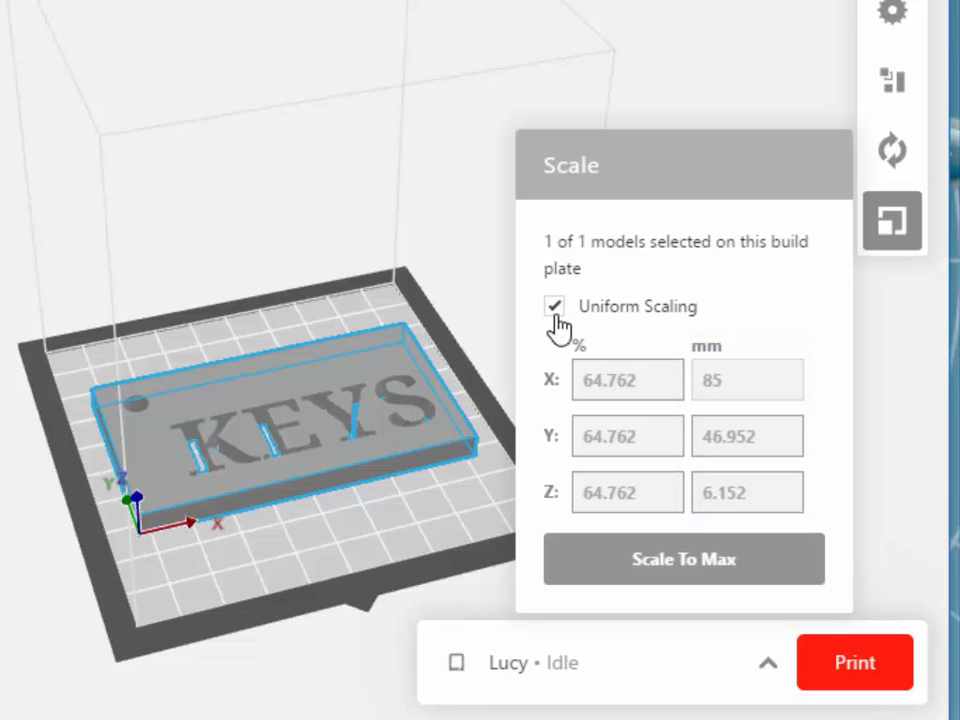
left_click(747, 380)
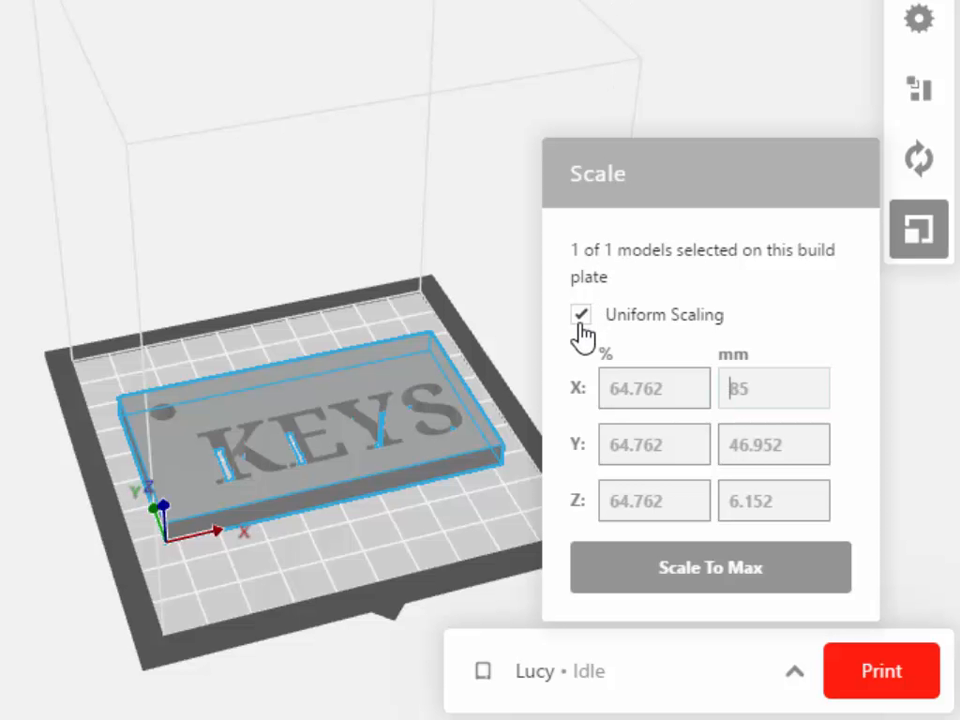
Turn off Uniform Scaling and set Y to 45 mm and Z to 6 mm.
left_click(580, 314)
type("45")
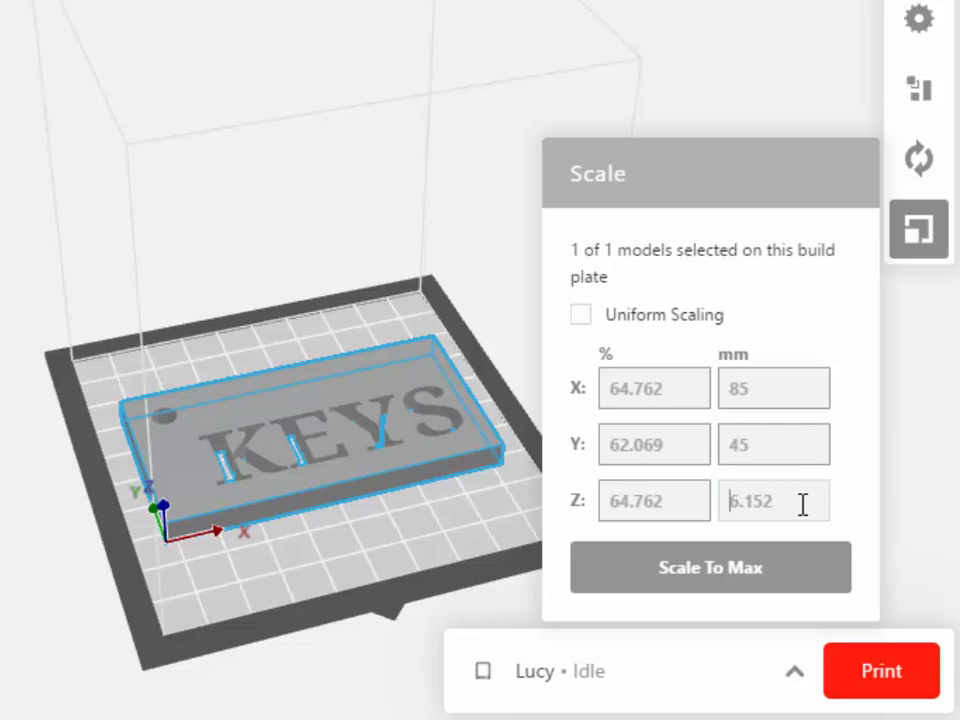
type("6")
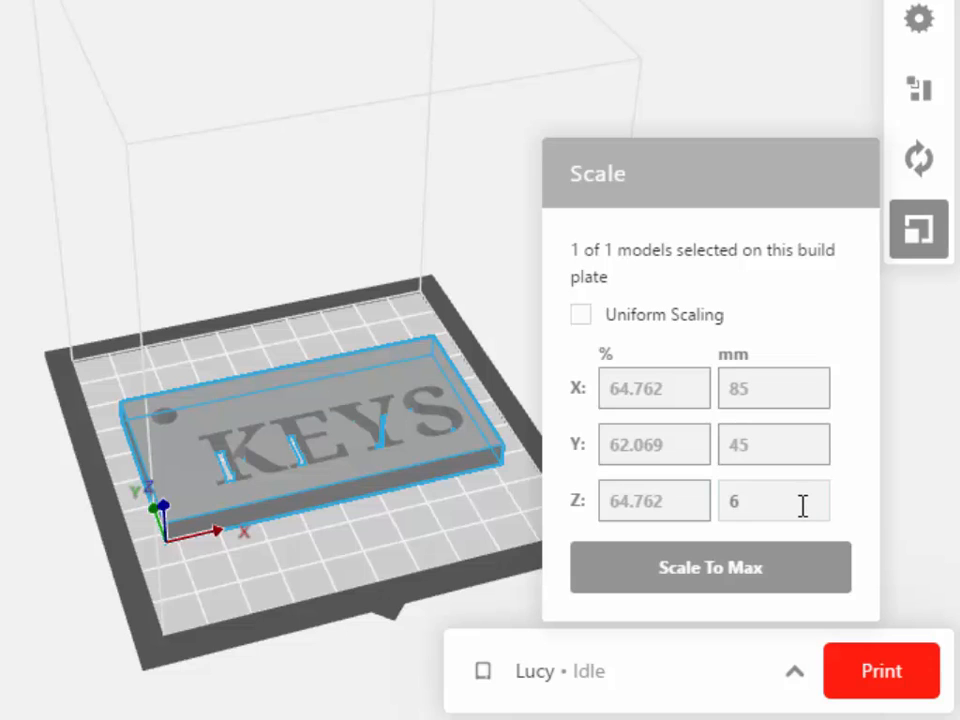
mouse_move(533, 249)
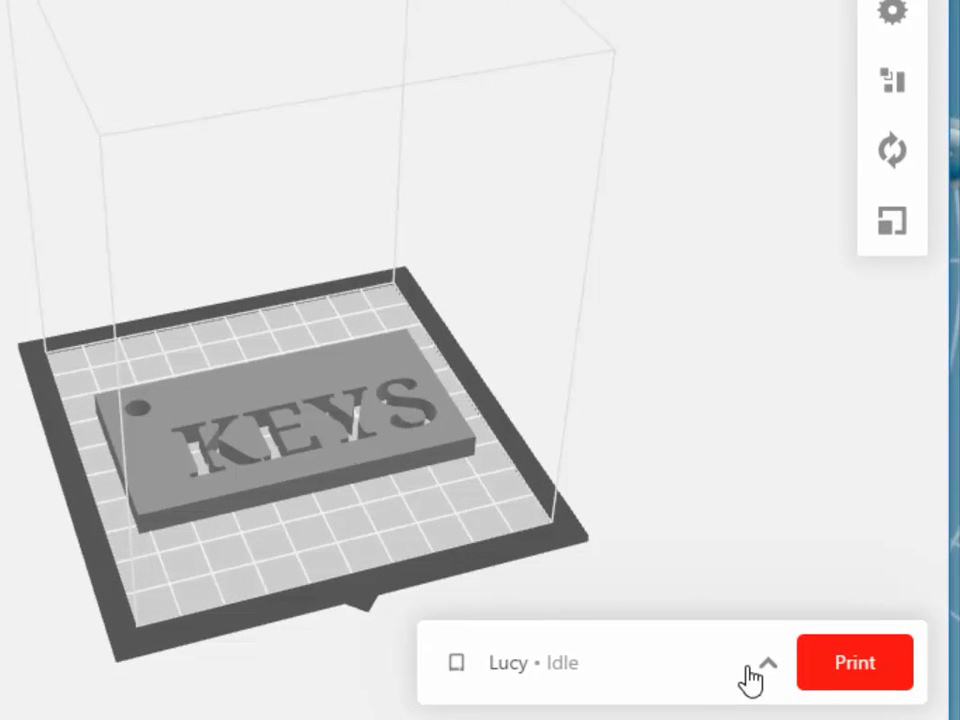
Confirm Lucy is the selected printer and send the 85 × 45 × 6 mm keychain to print.
left_click(768, 662)
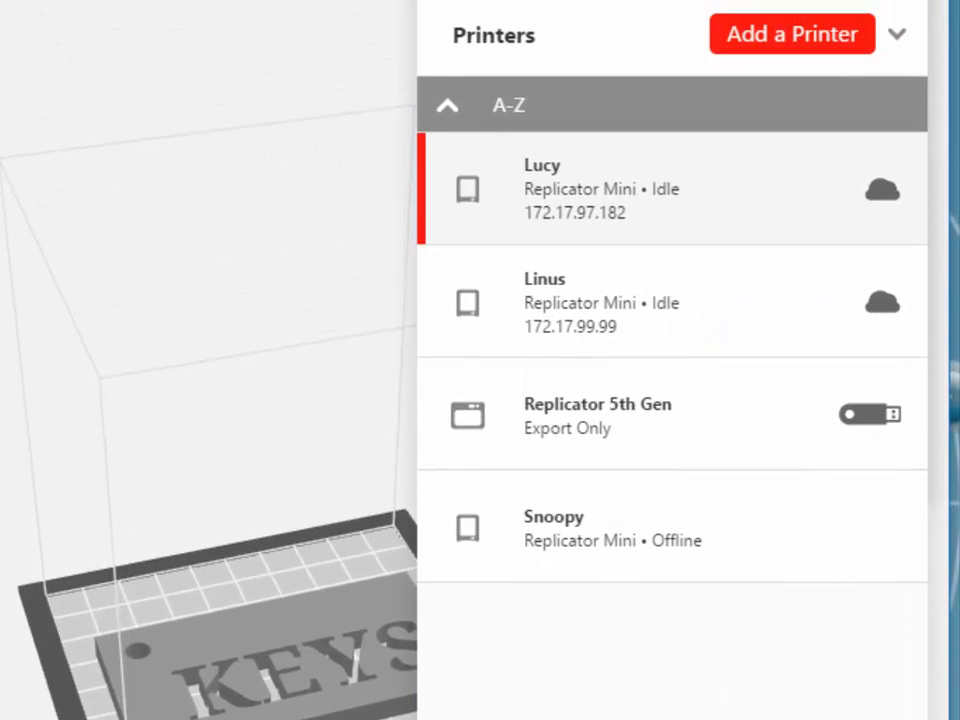
scroll("up", 3)
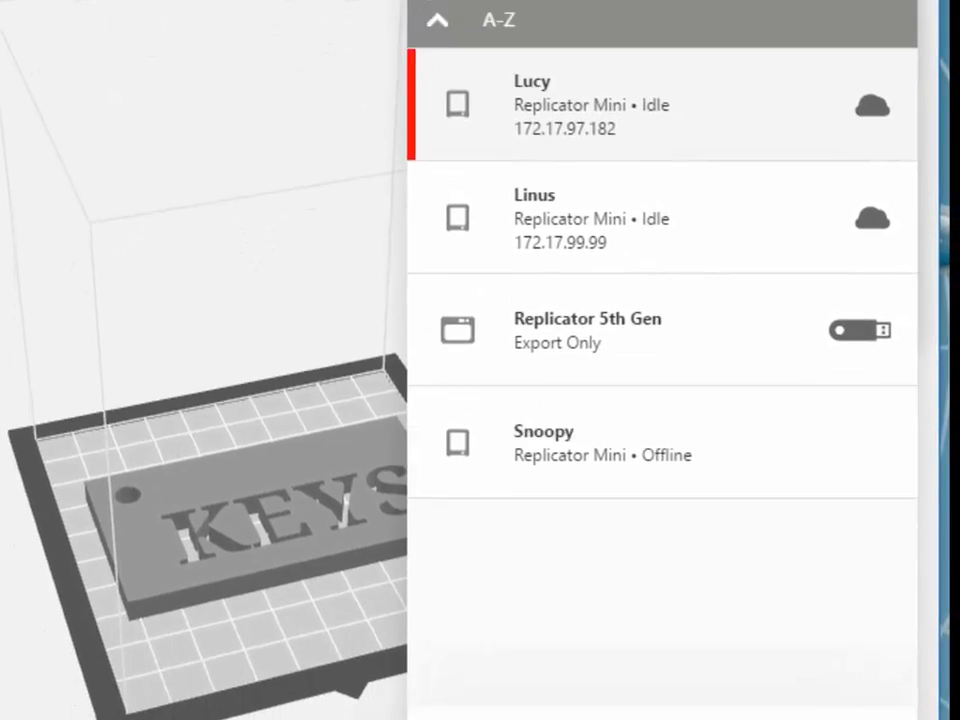
left_click(660, 104)
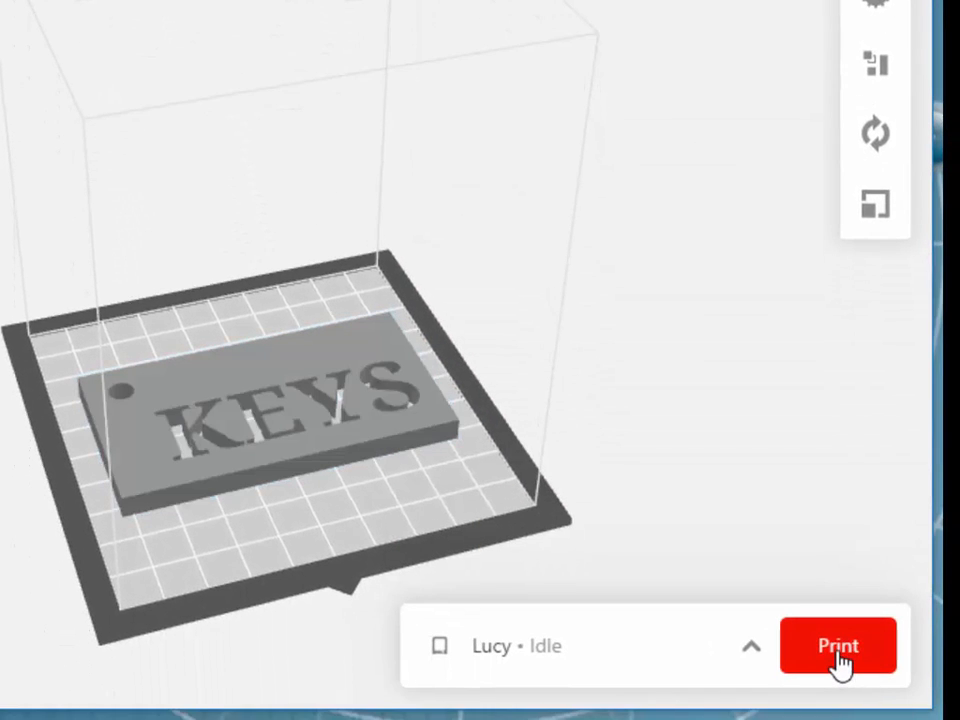
left_click(838, 645)
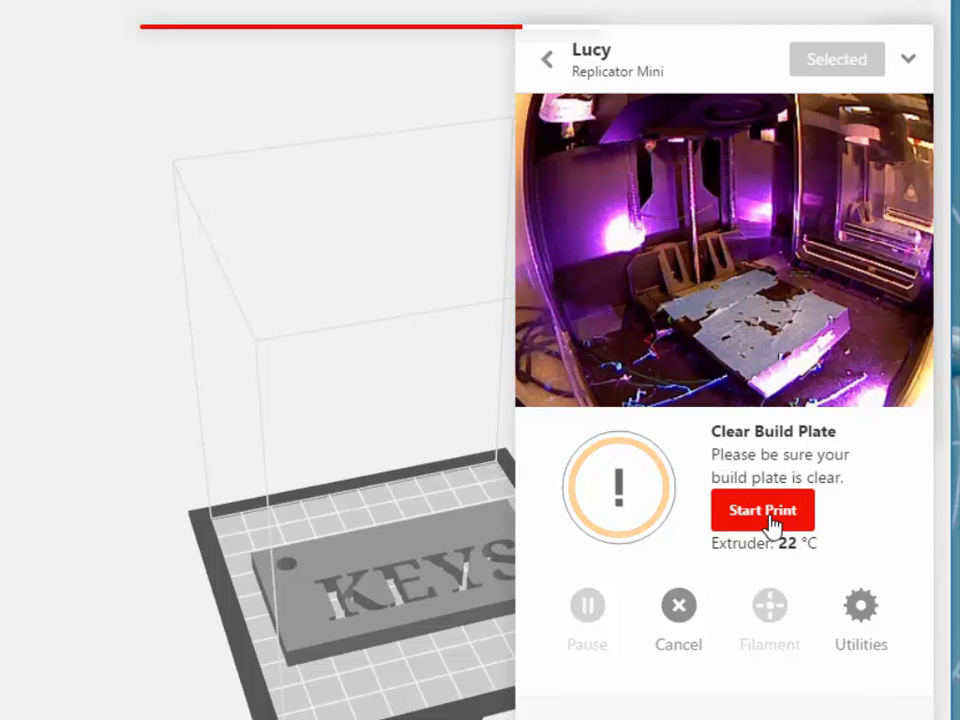
Confirm the build plate is clear and start Lucy's print, heating toward 180 °C.
left_click(762, 510)
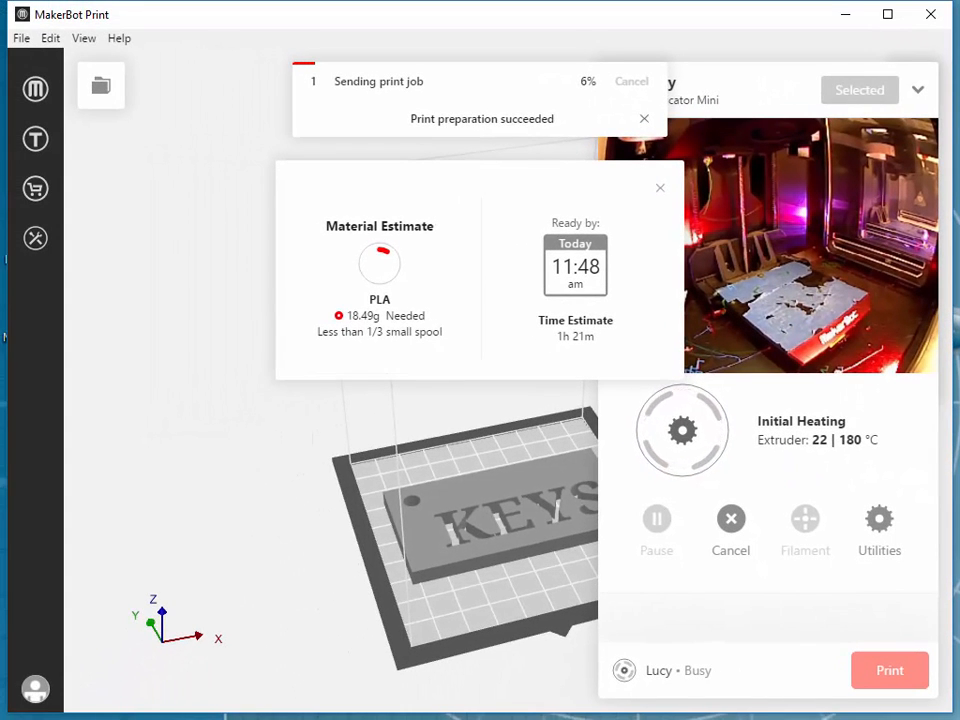
left_click(644, 118)
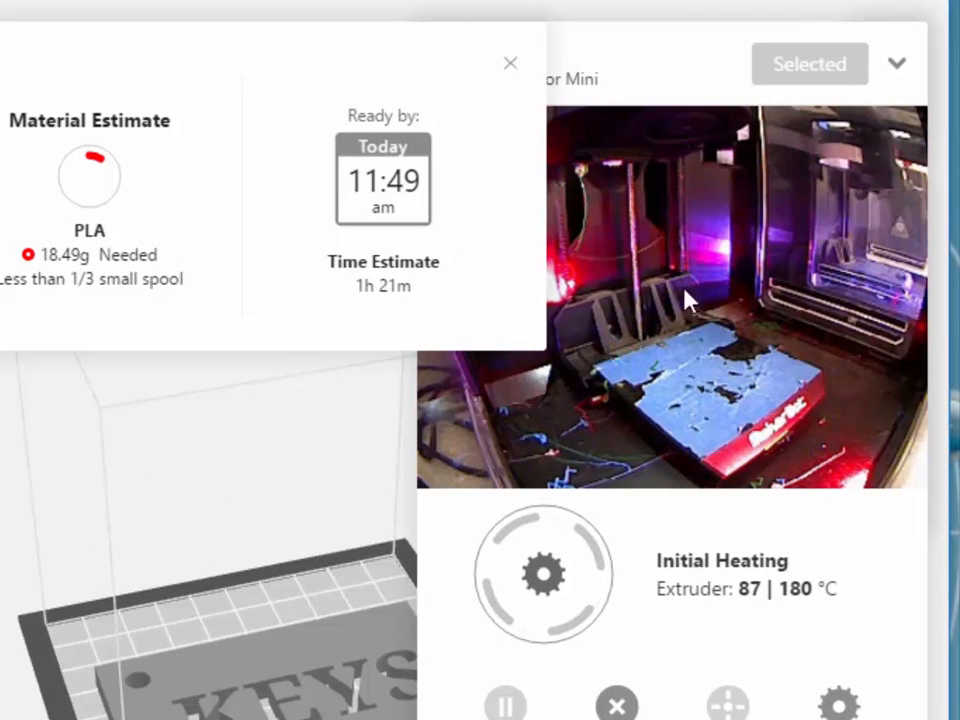
mouse_move(708, 382)
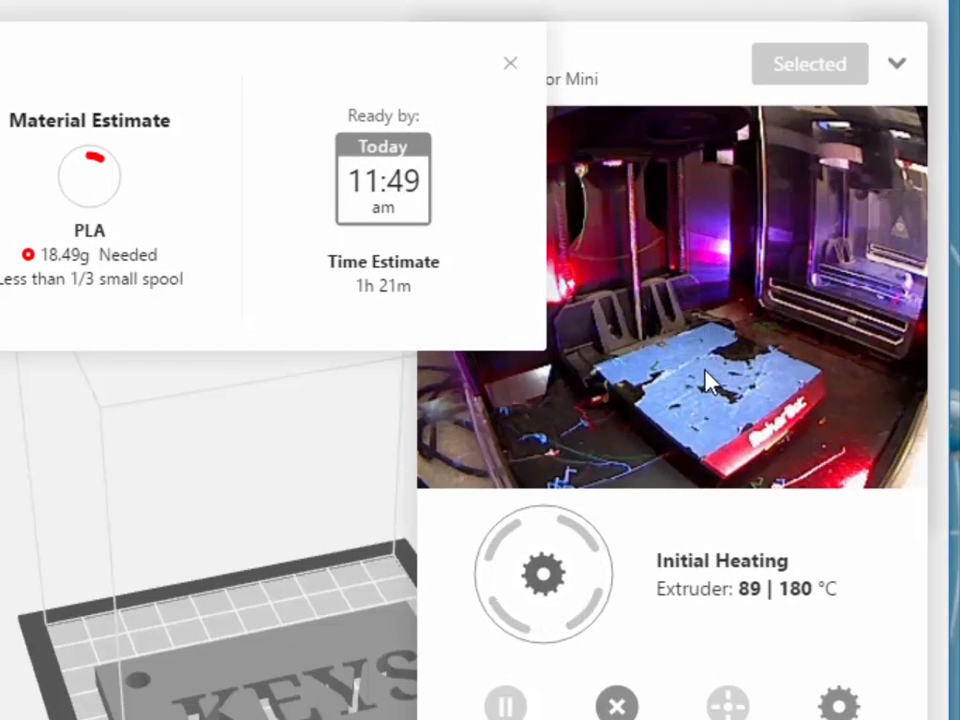